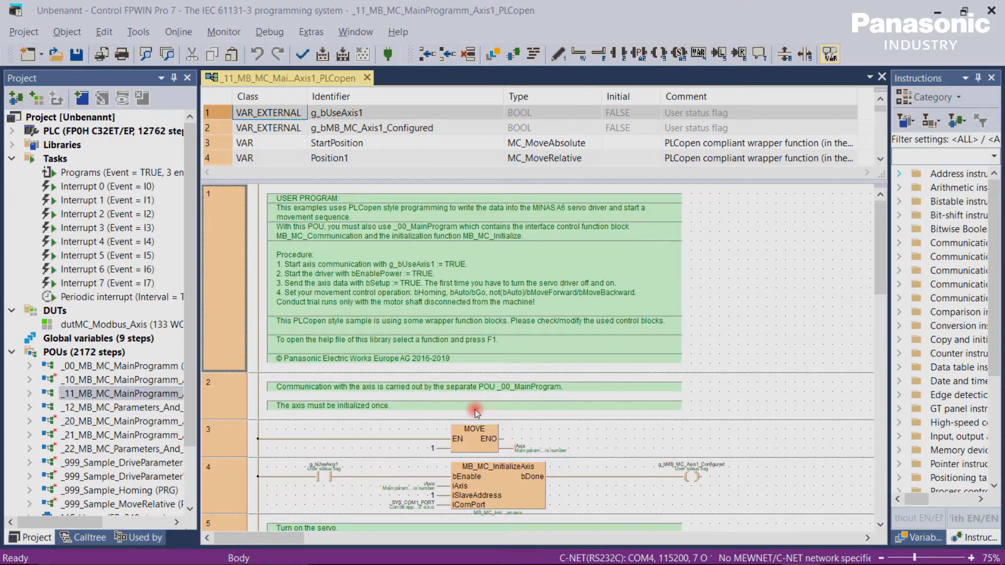
mouse_move(571, 409)
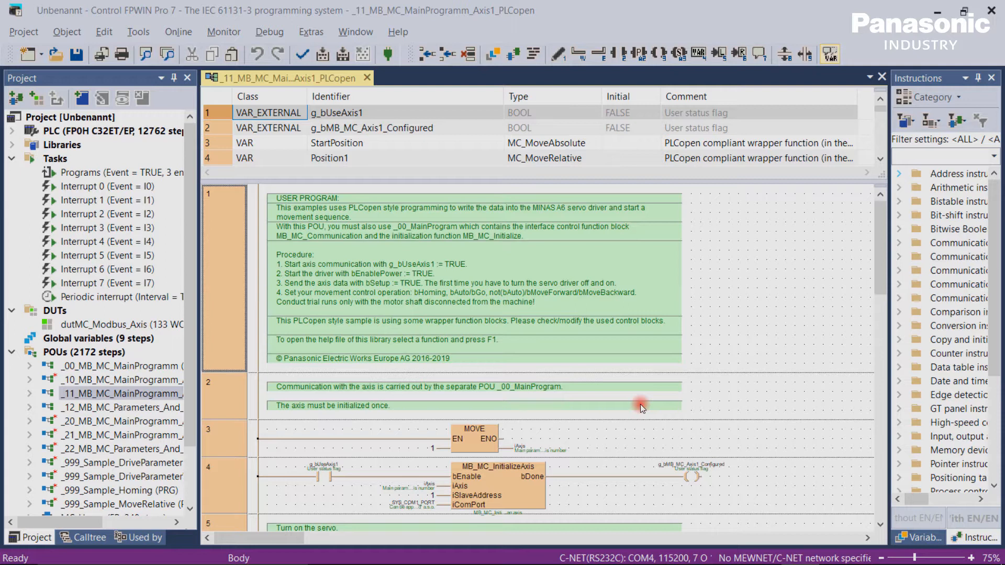
mouse_move(644, 406)
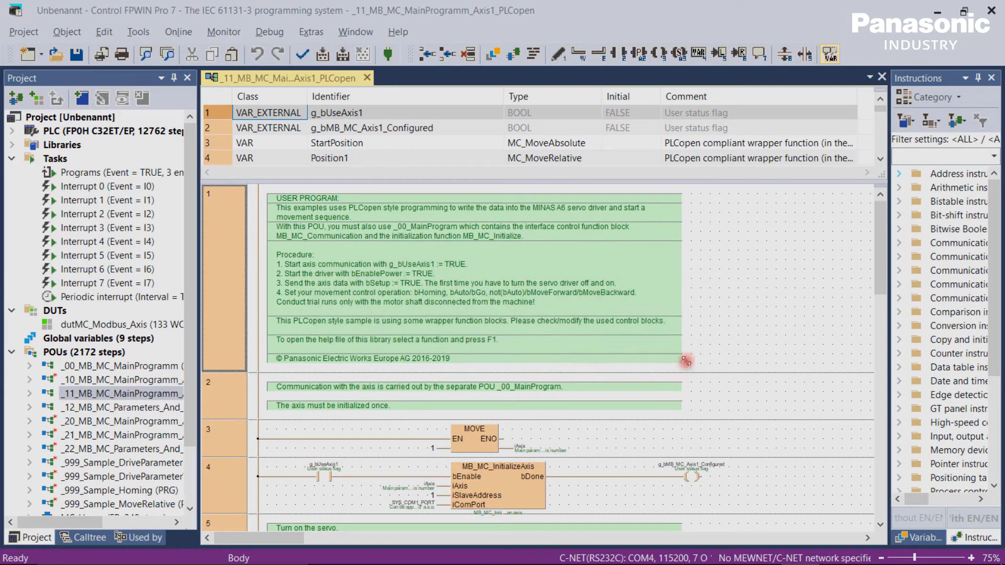
Step: Enable 'Include project data when downloading the program code to the PLC' in Program options > General
scroll(down, 3)
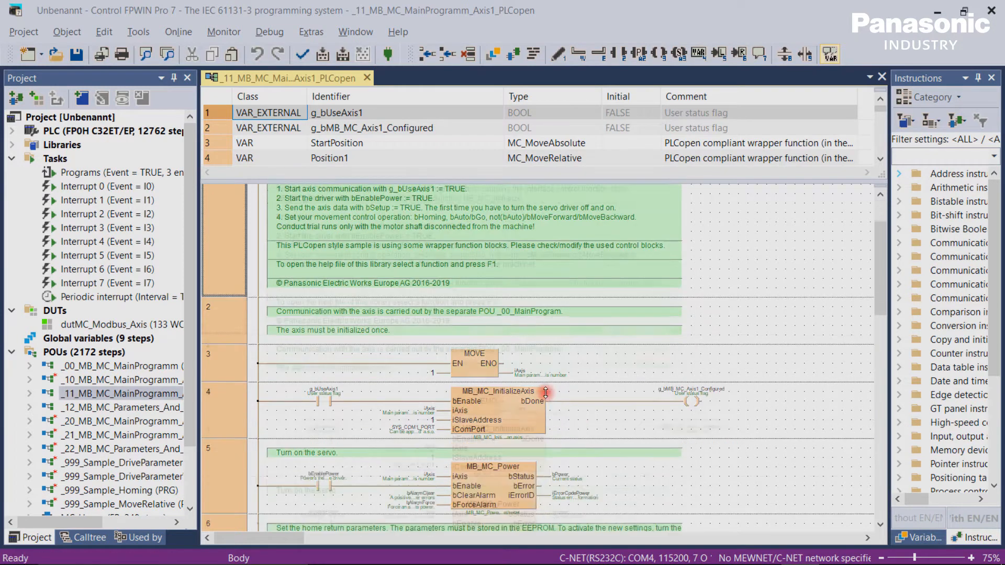
scroll(down, 3)
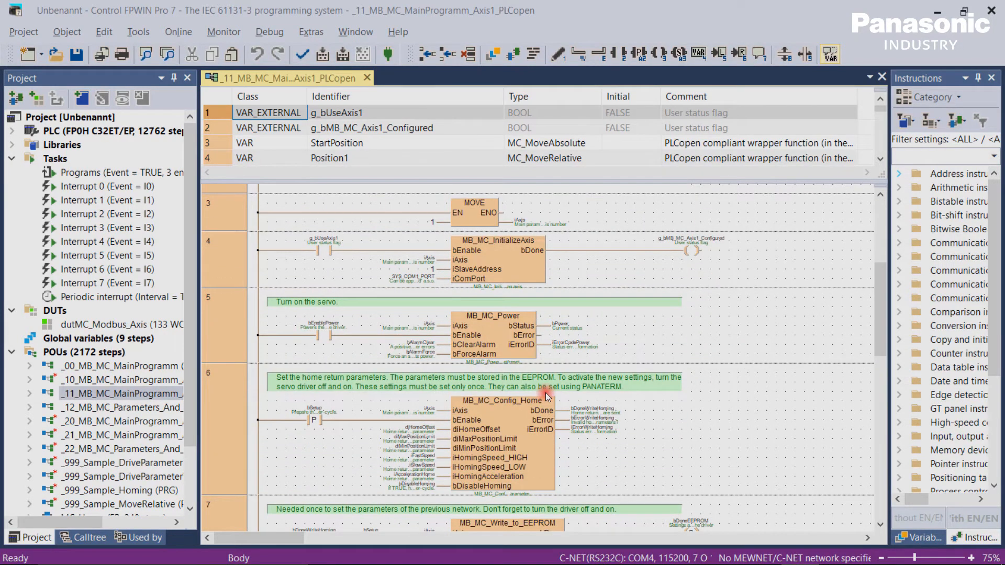
click(310, 32)
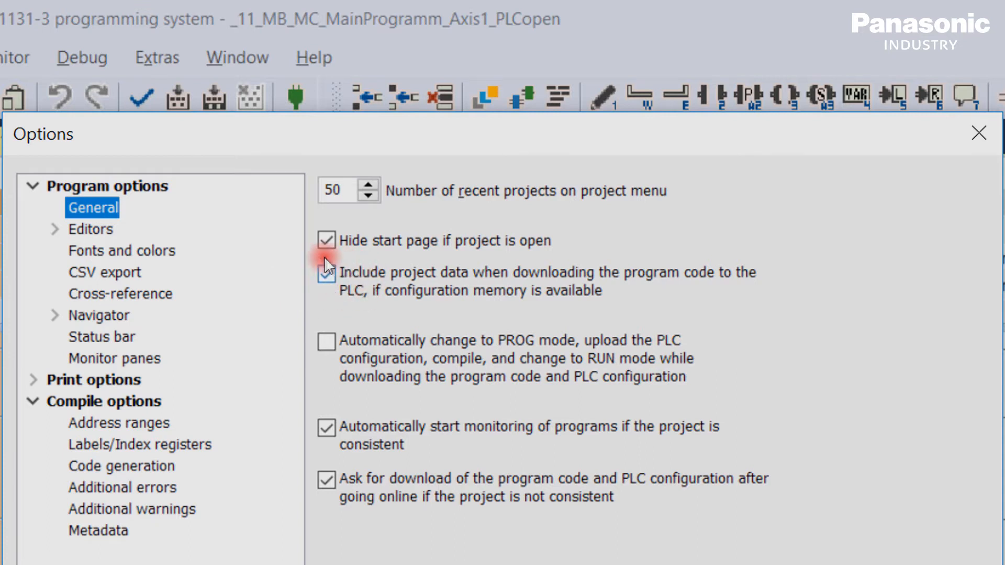
click(325, 272)
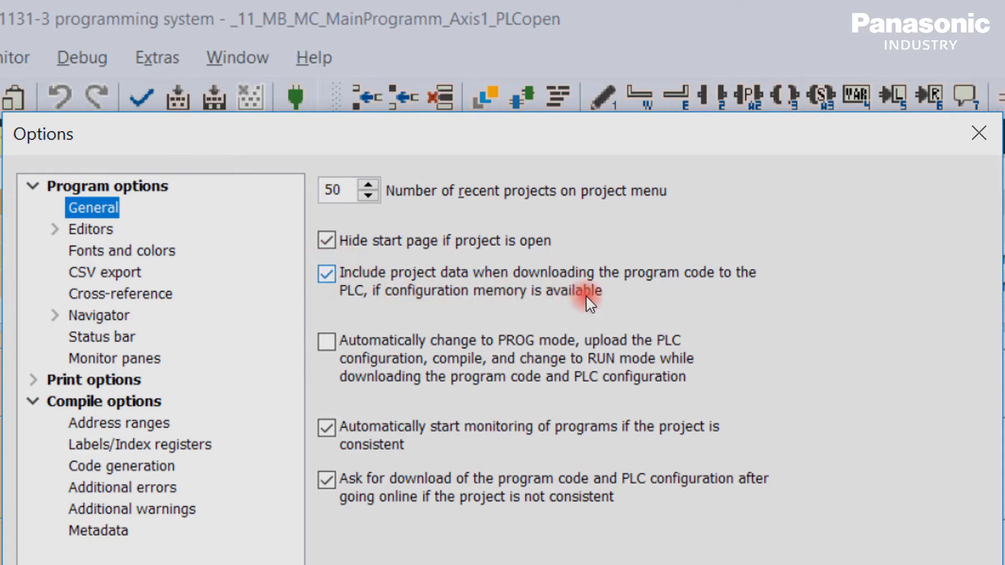
mouse_move(551, 314)
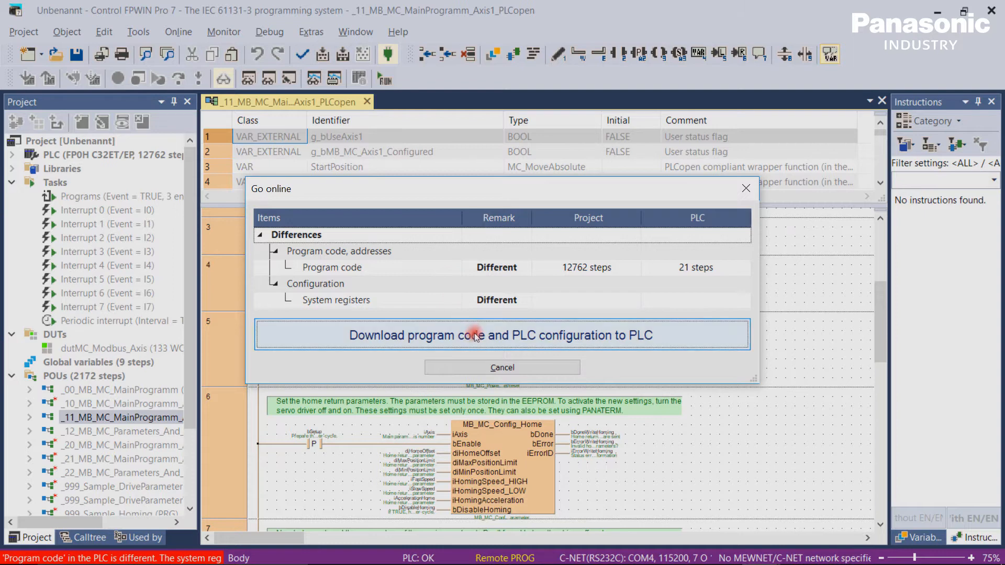
Step: Download program code and PLC configuration to the PLC from the Go online dialog
click(475, 335)
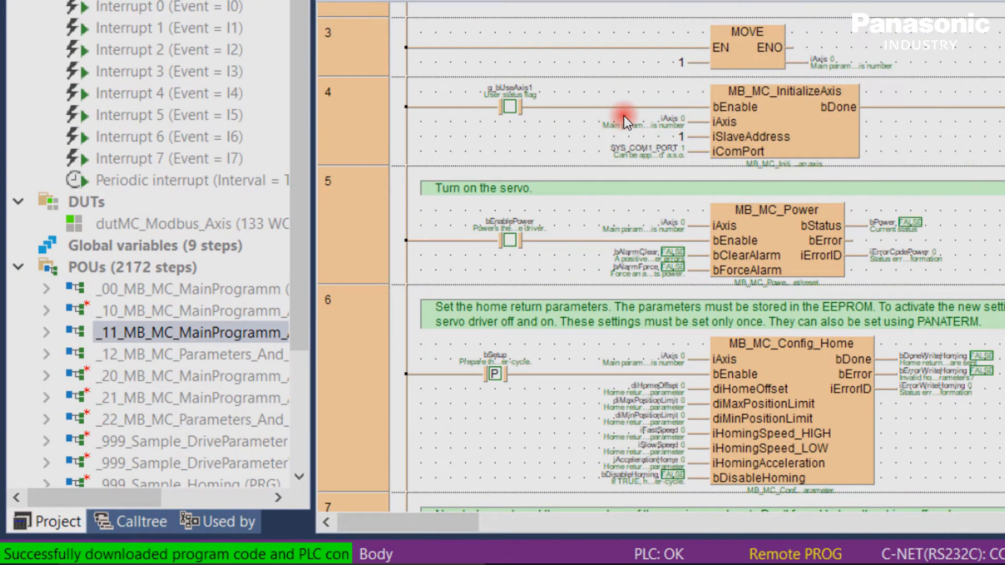
mouse_move(524, 470)
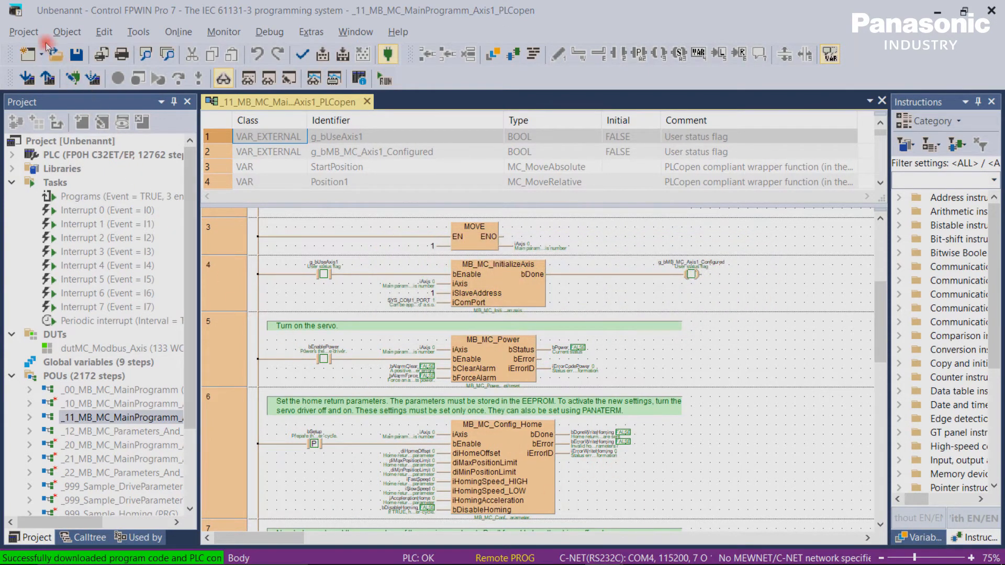
Step: Close the current project from the Project menu, bringing up the 'Save project?' prompt
click(24, 31)
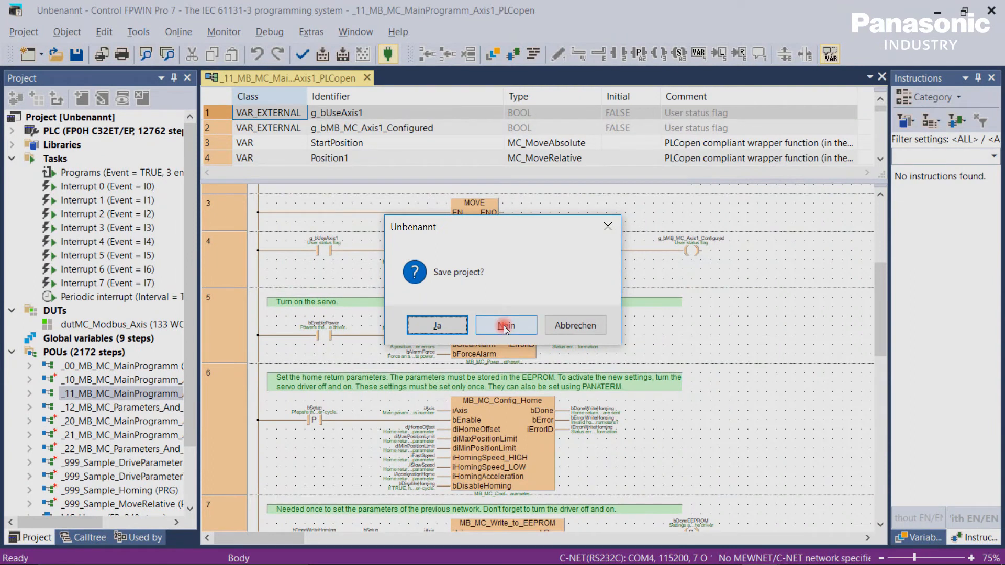
Step: Discard the project without saving and confirm C-NET(RS232C,USB) communication on COM4 at 115200 baud
click(506, 325)
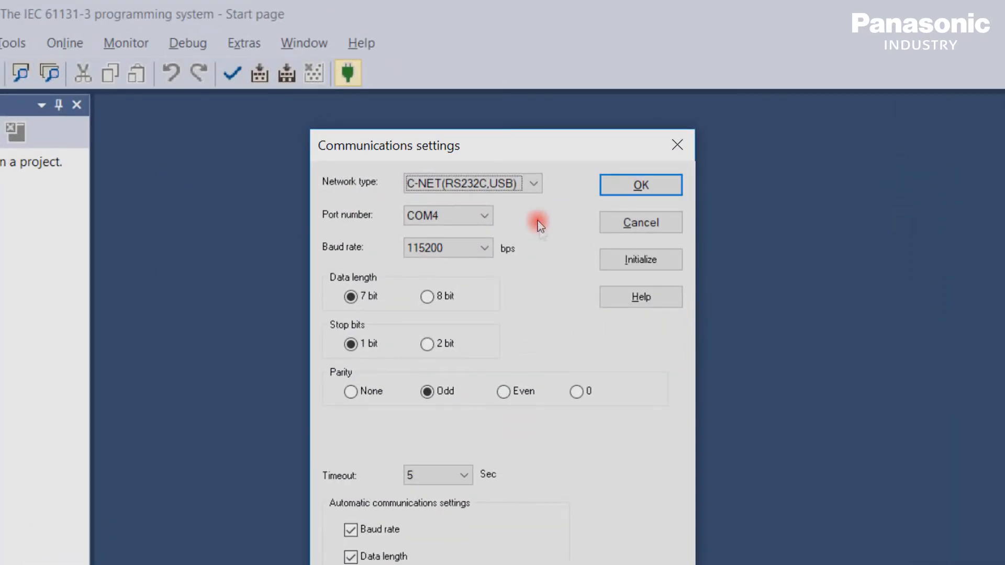
click(533, 183)
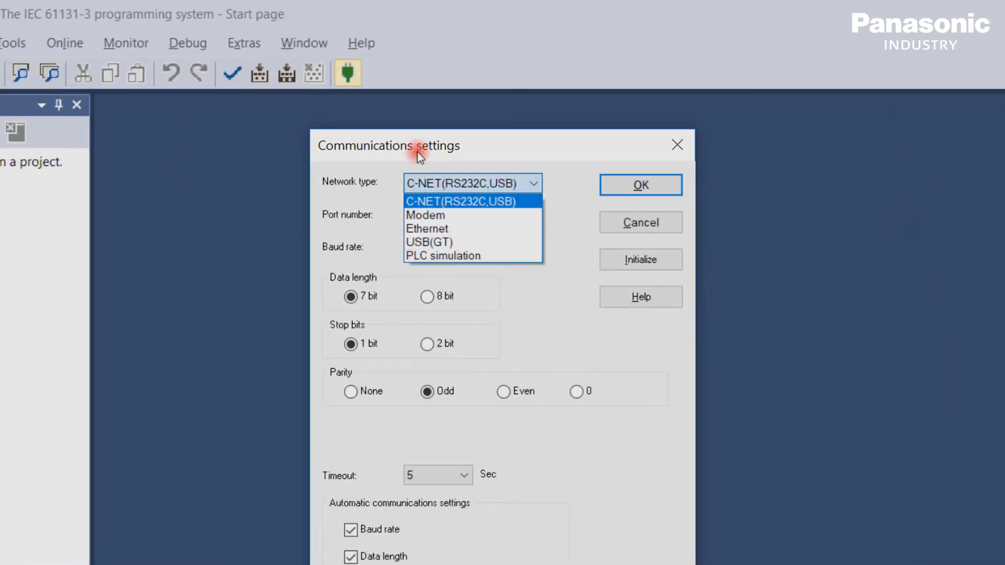
click(639, 185)
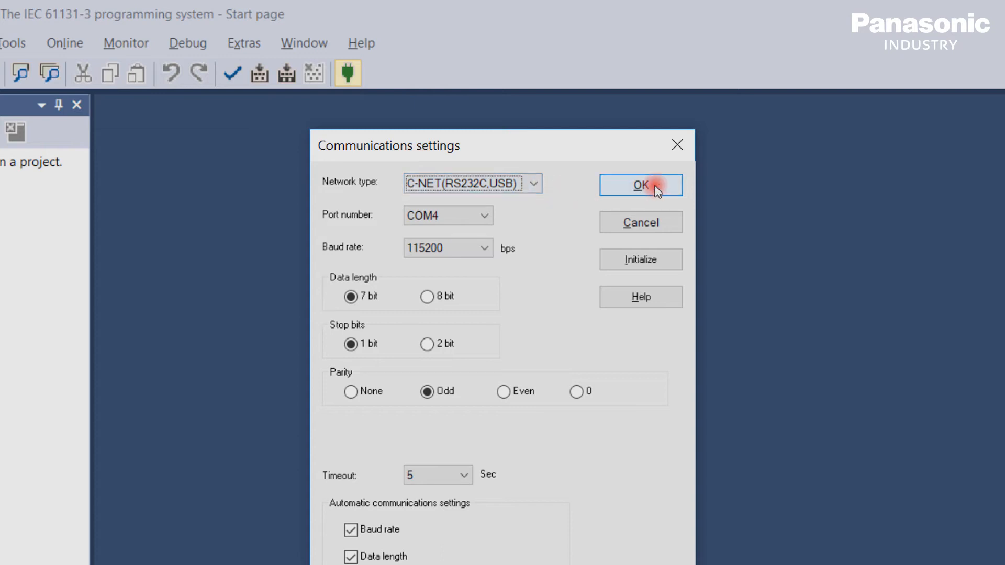
click(641, 185)
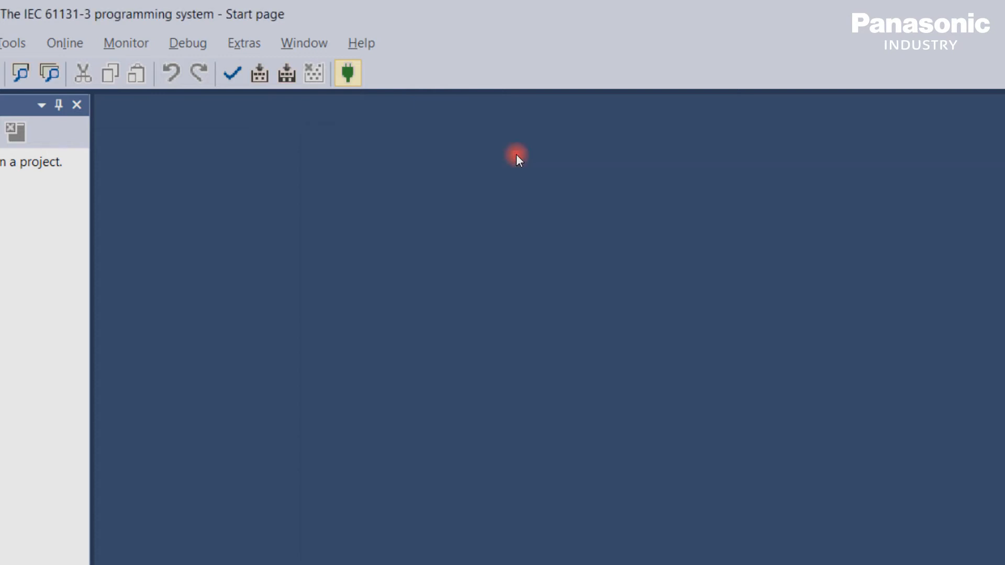